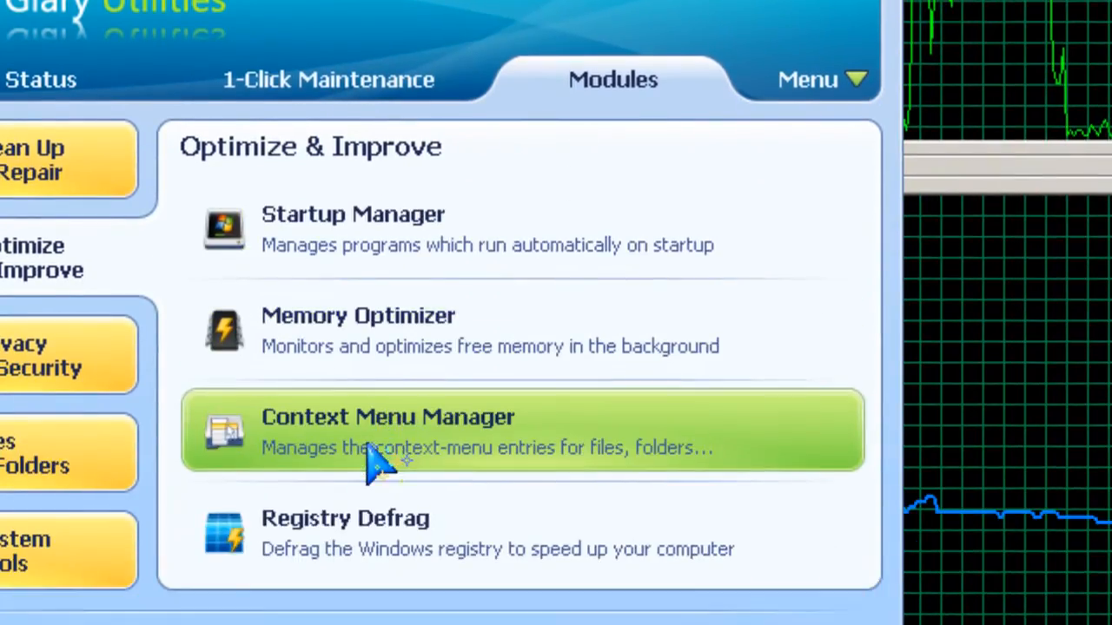
{"action": "mouse_move", "coordinate": [399, 370]}
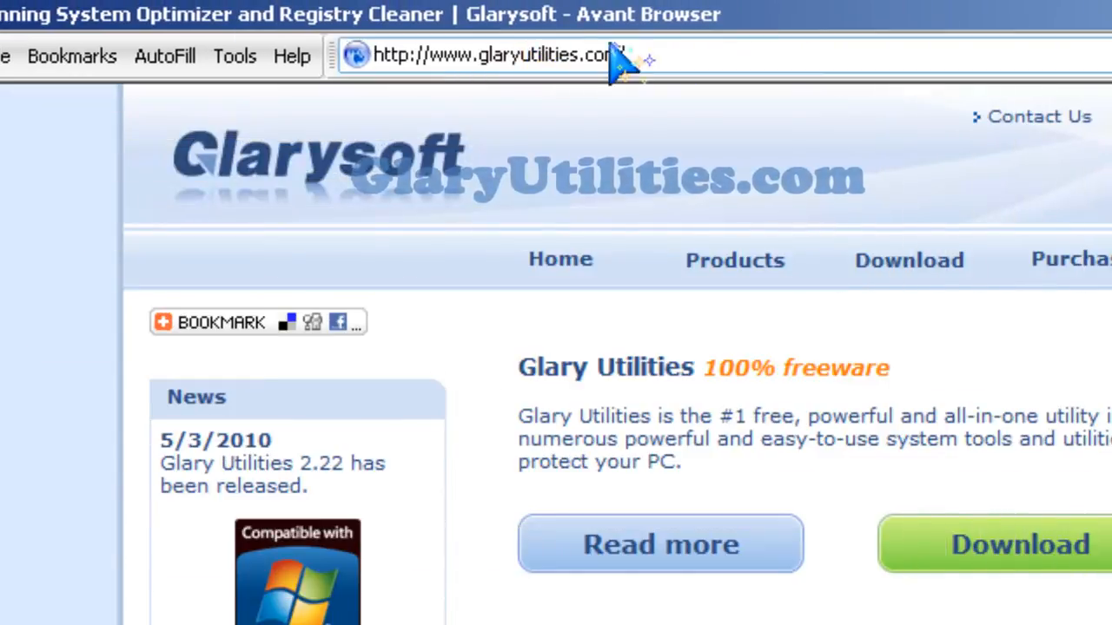
Step: Scroll down the Glary Utilities Modules list to reach the Memory Optimizer tool
{"action": "scroll", "scroll_direction": "down", "scroll_amount": 3}
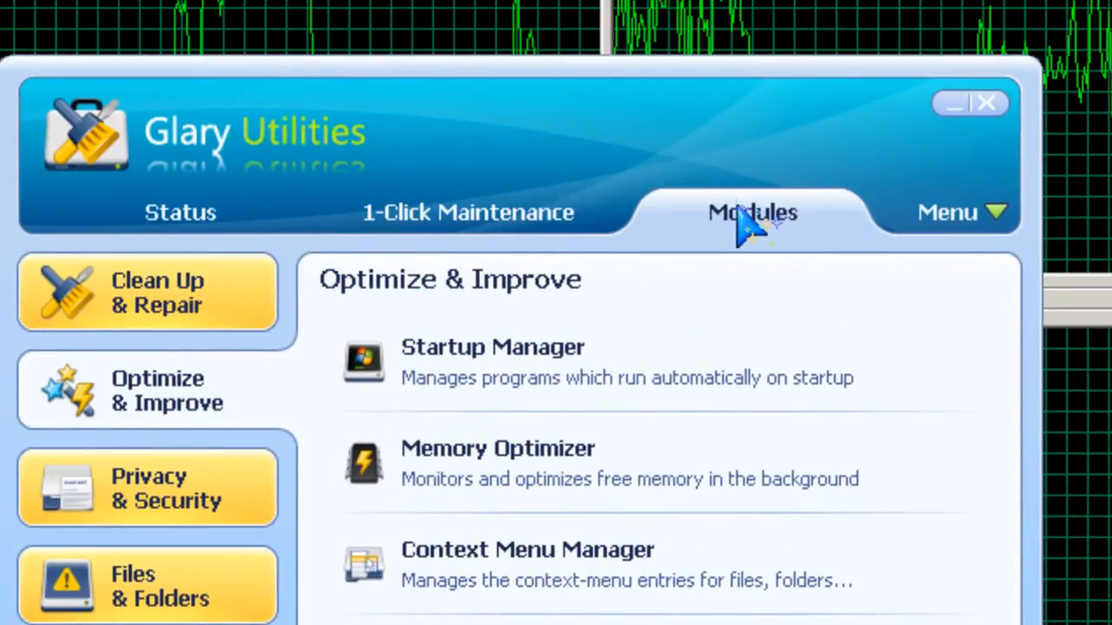
{"action": "mouse_move", "coordinate": [530, 491]}
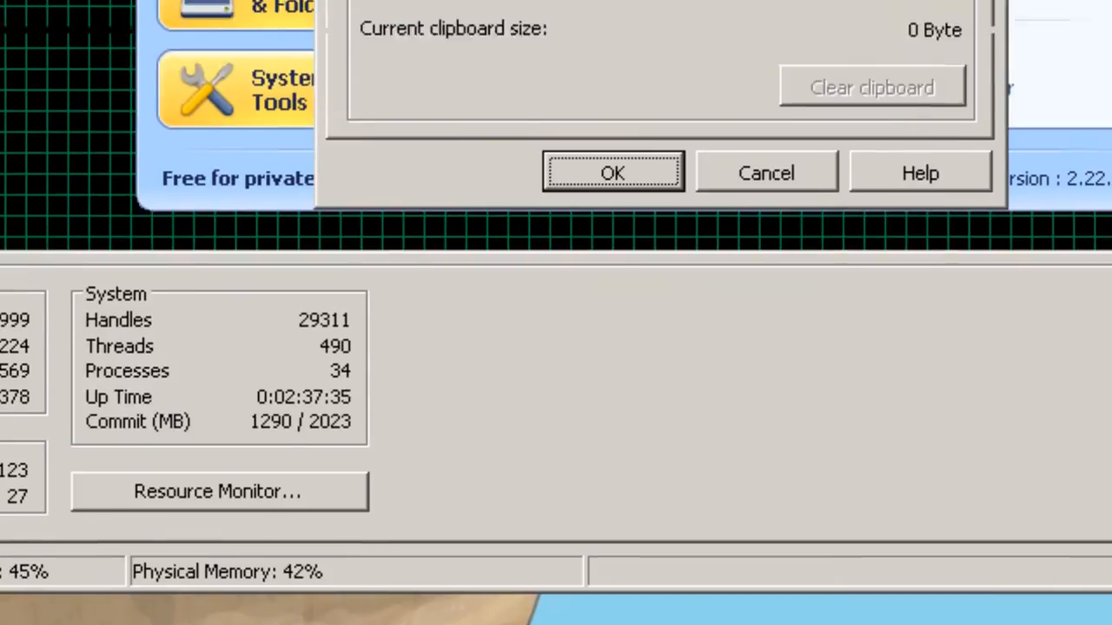
Step: Bring Task Manager forward to view the Physical Memory Usage History graph
{"action": "left_click", "coordinate": [614, 170]}
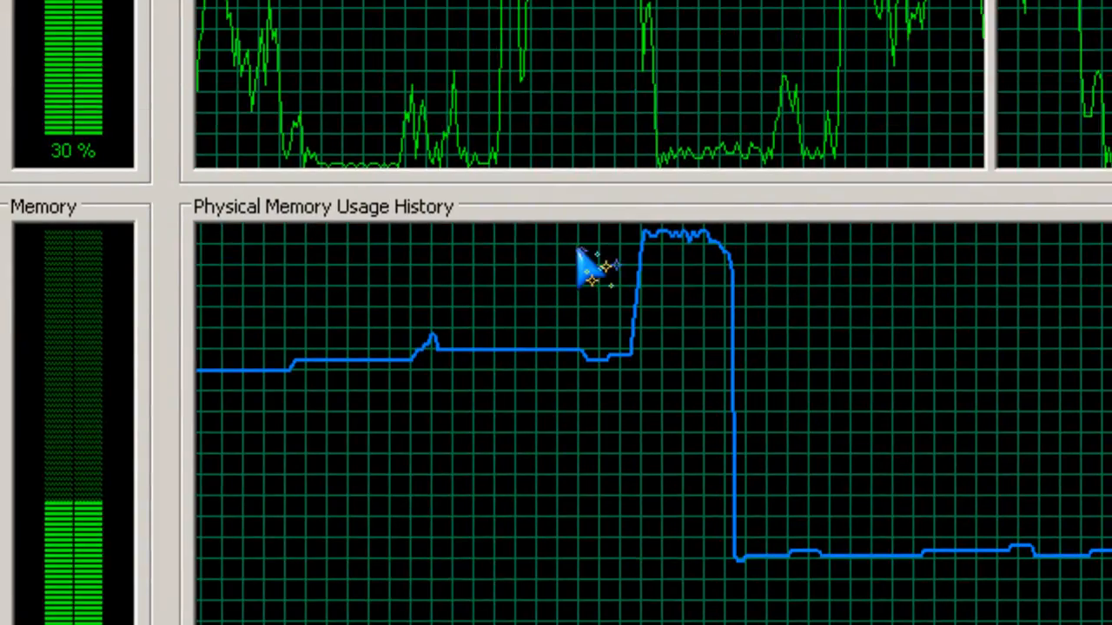
{"action": "mouse_move", "coordinate": [691, 308]}
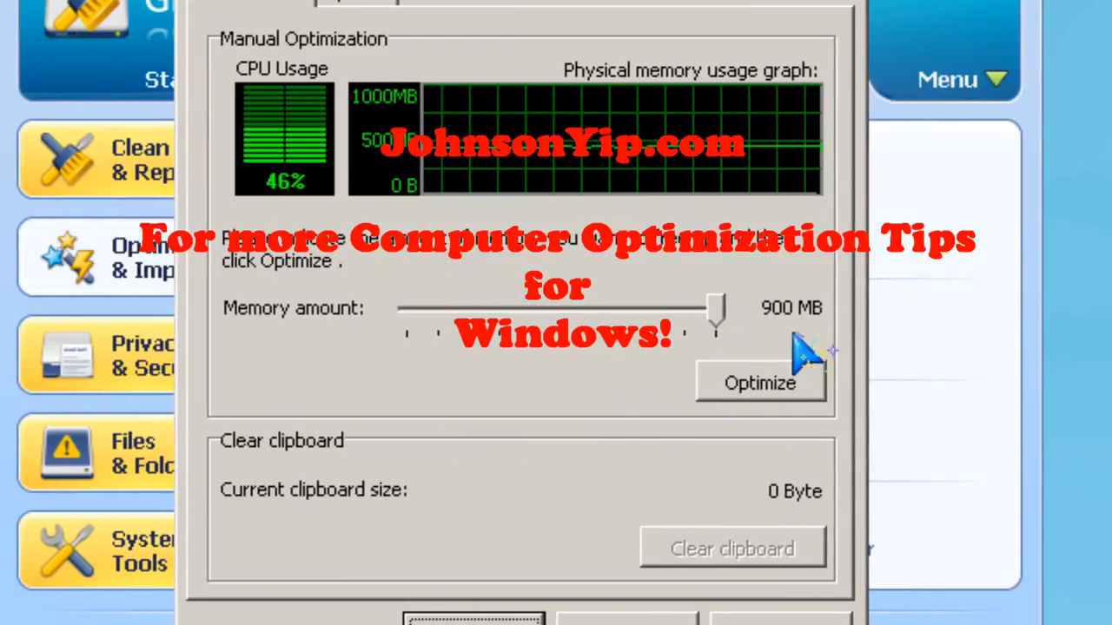
Step: Show the Memory Optimizer Options tab with auto-optimization thresholds and startup settings
{"action": "left_click", "coordinate": [353, 165]}
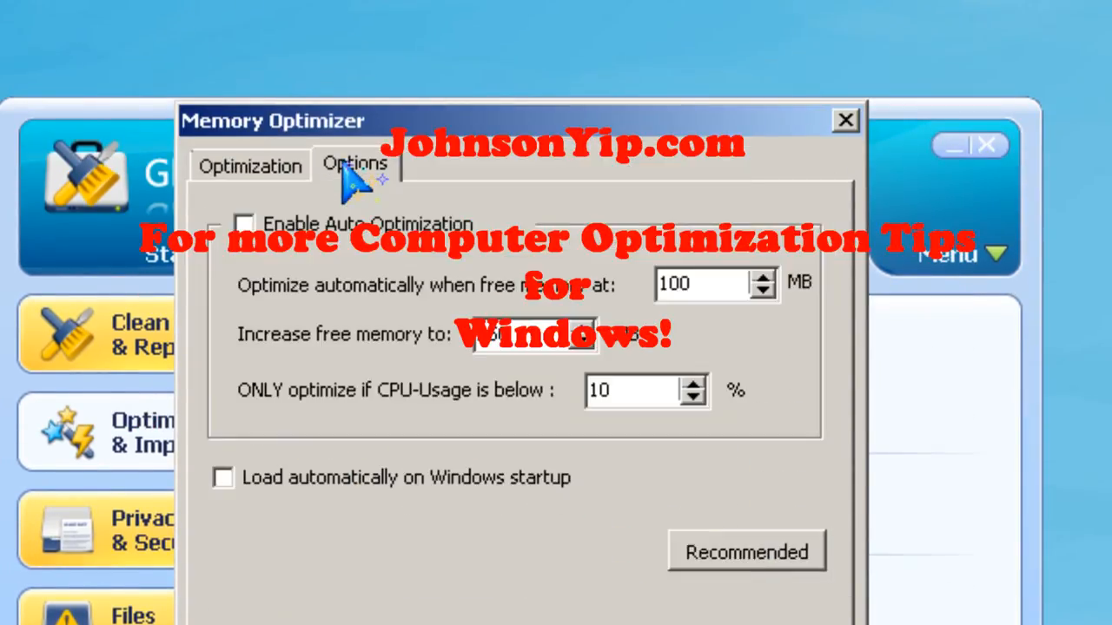